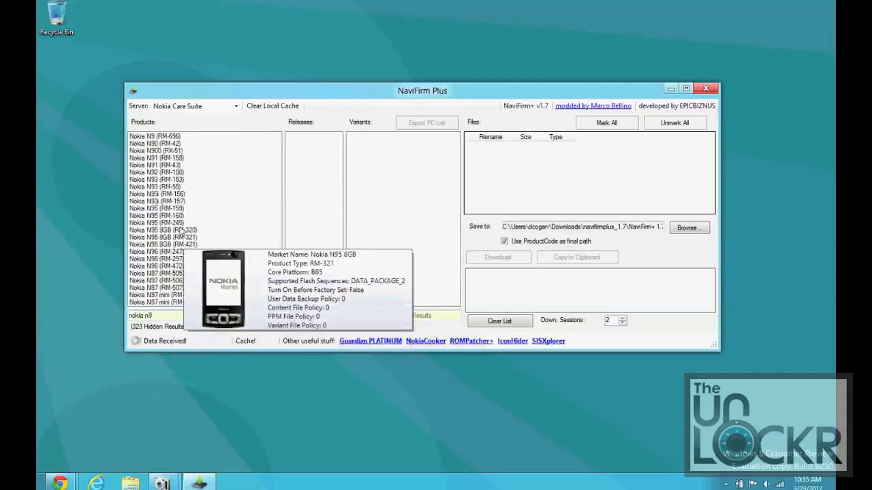
Open Nokia N9 RM-696 release 30.2012.7.1 and list files for variant 059J241 (Australia black 16GB).
click(155, 135)
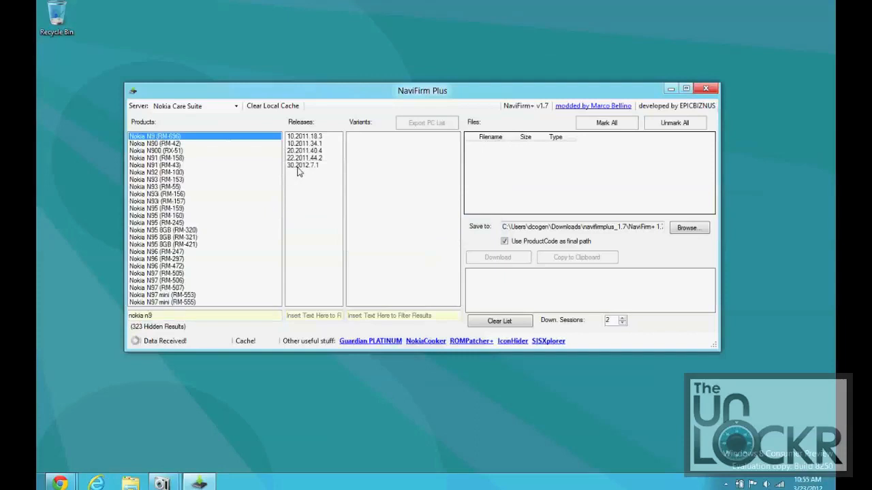
click(302, 165)
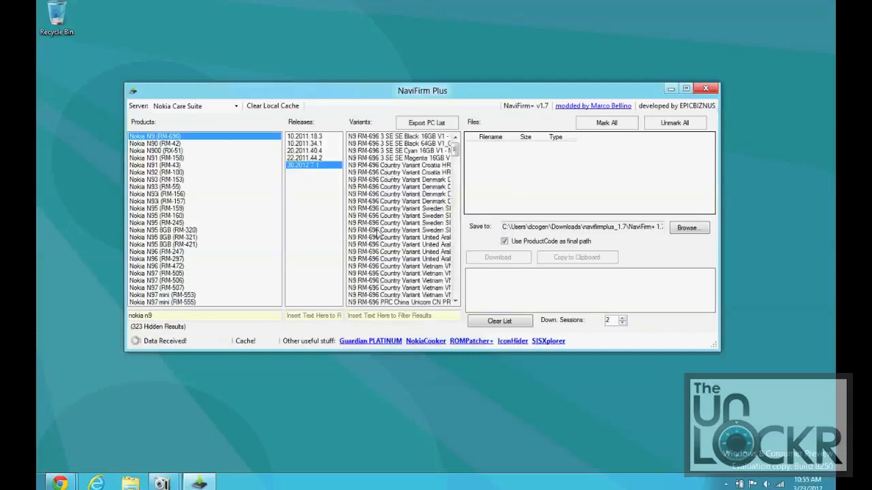
mouse_move(659, 314)
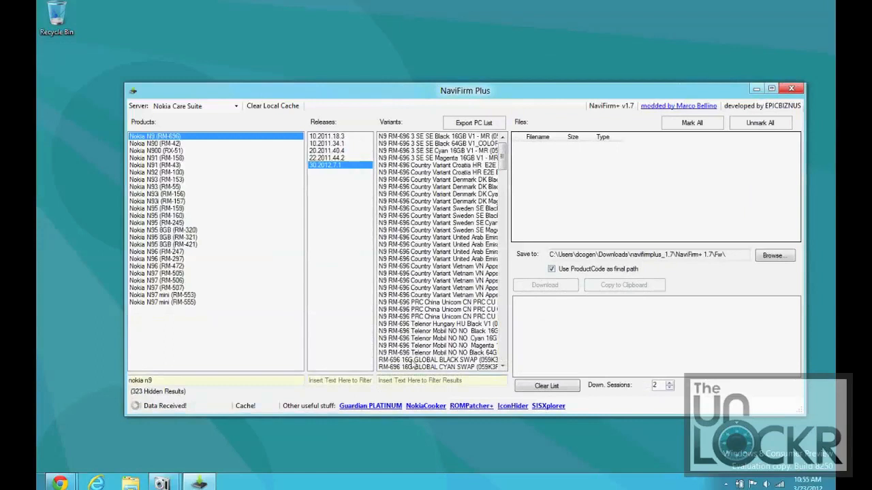
click(441, 380)
text(0)
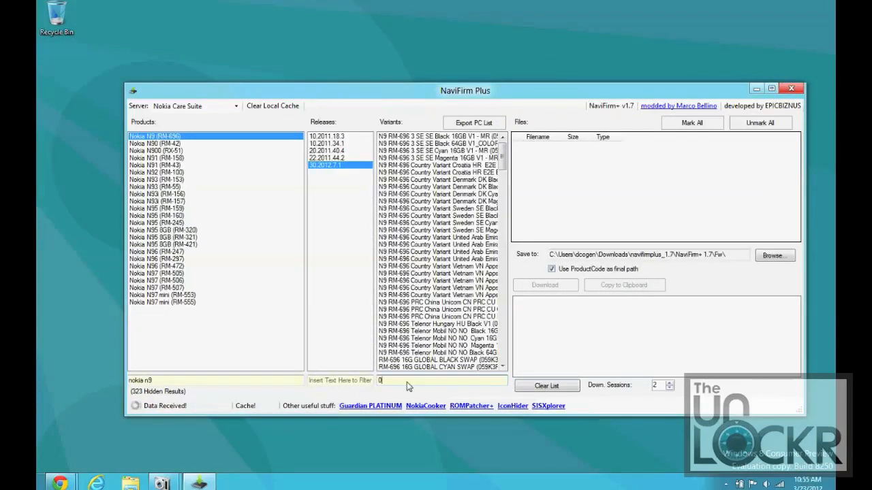
text(59)
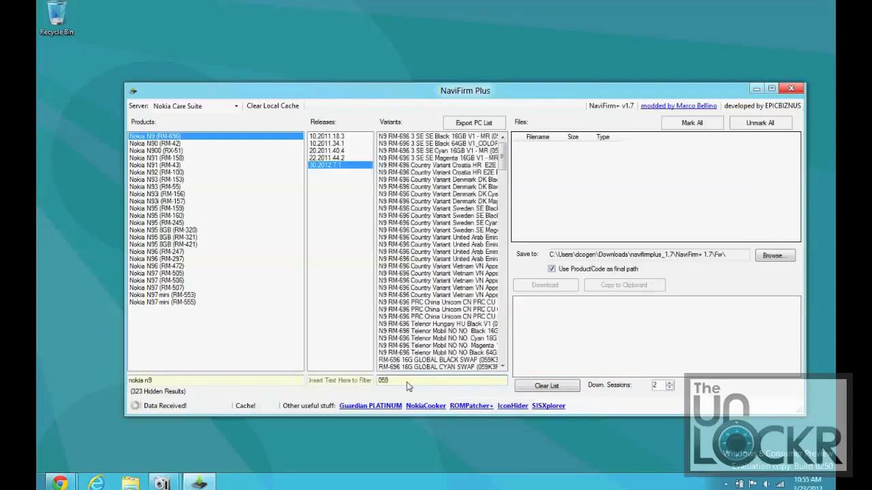
text(|241)
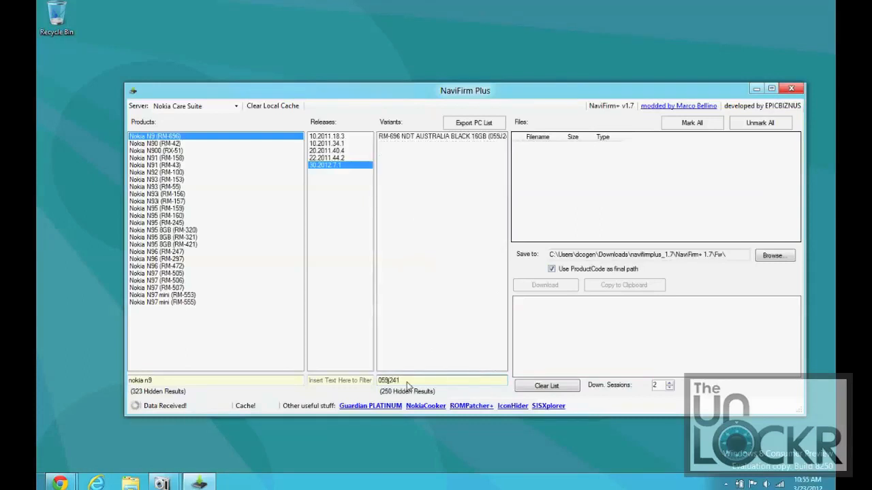
click(442, 136)
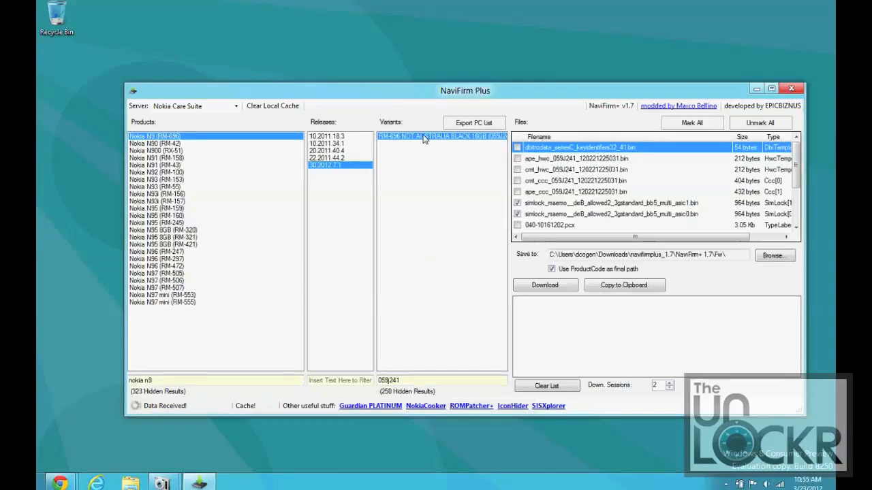
Unmark all files, mark only the PR_LEGACY HARMATTAN ARM .bin, and disable 'Use ProductCode as final path'.
click(760, 122)
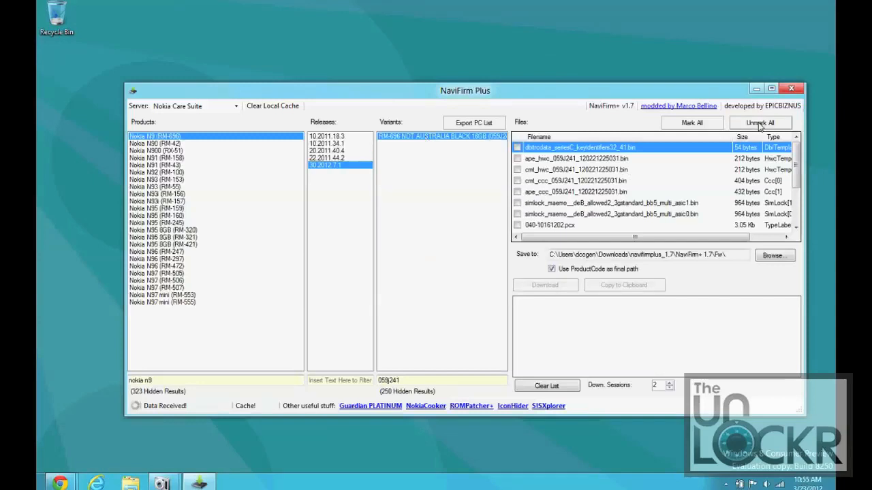
scroll(down, 3)
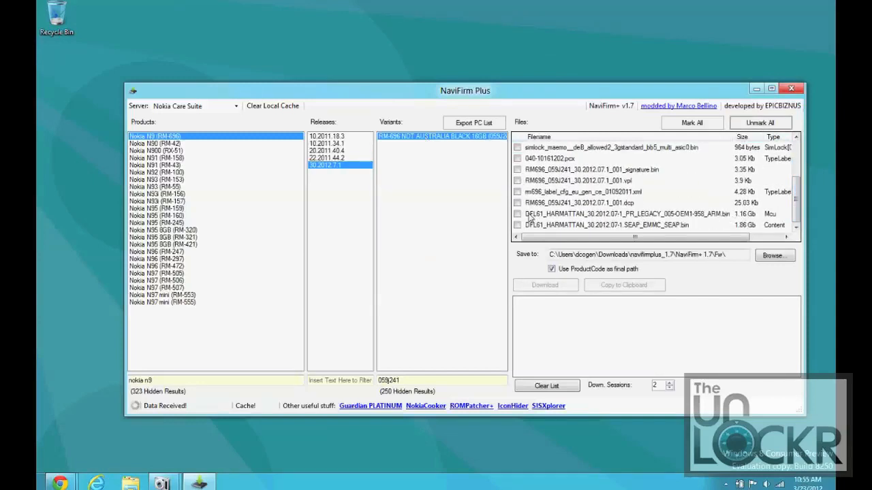
mouse_move(564, 222)
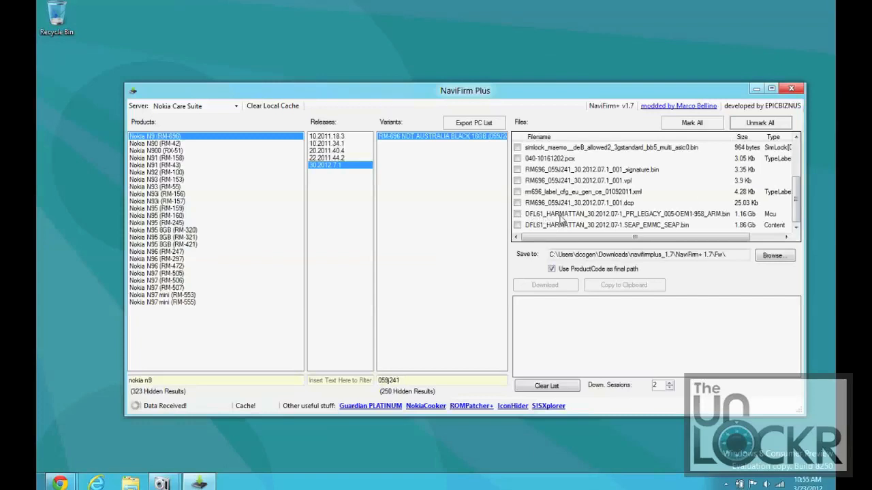
mouse_move(647, 218)
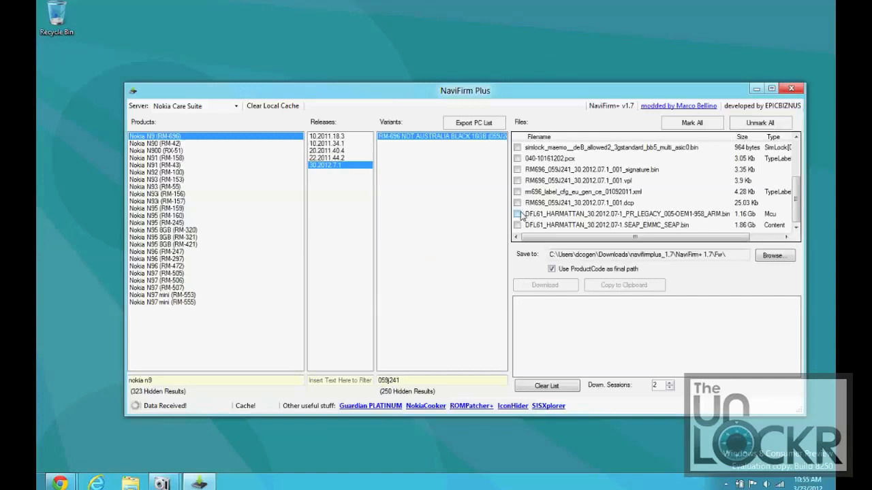
click(519, 214)
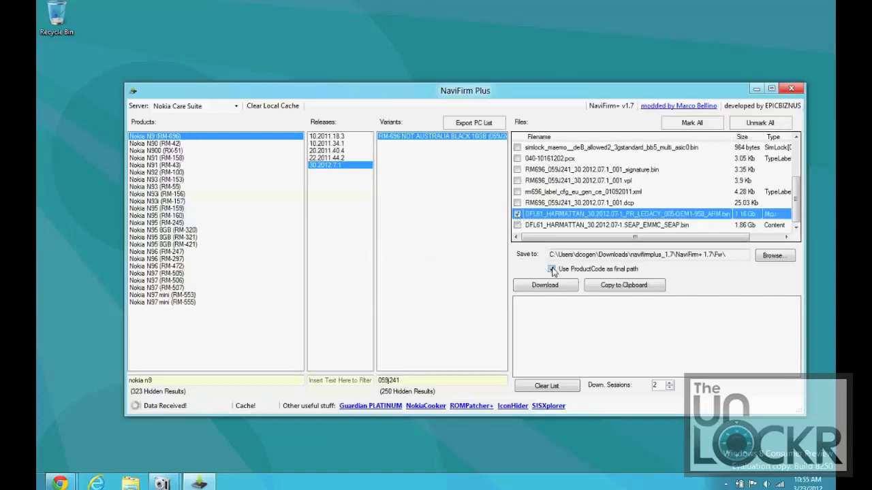
click(552, 268)
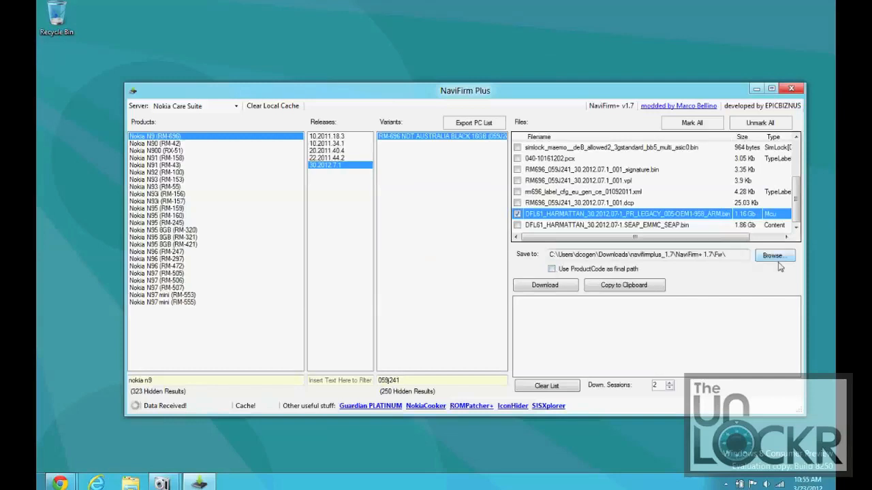
Browse through the C: drive and set C:\Program Files\Nokia\Flasher as the download folder.
click(774, 254)
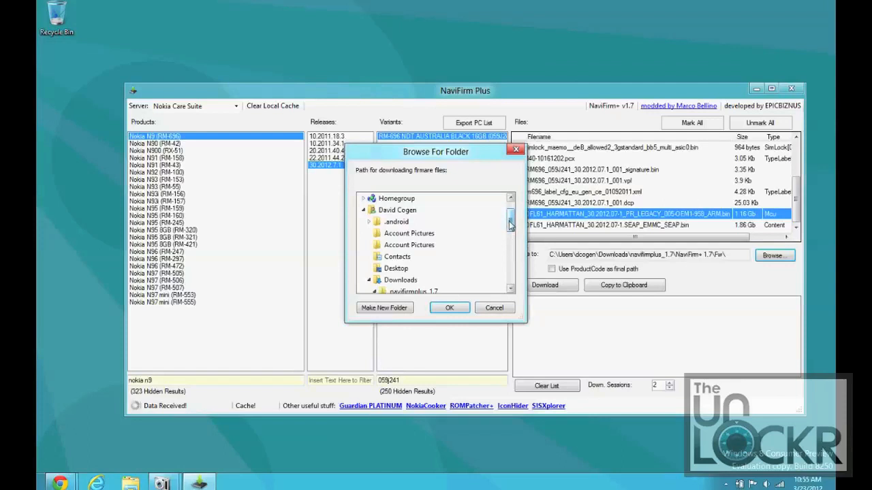
scroll(down, 3)
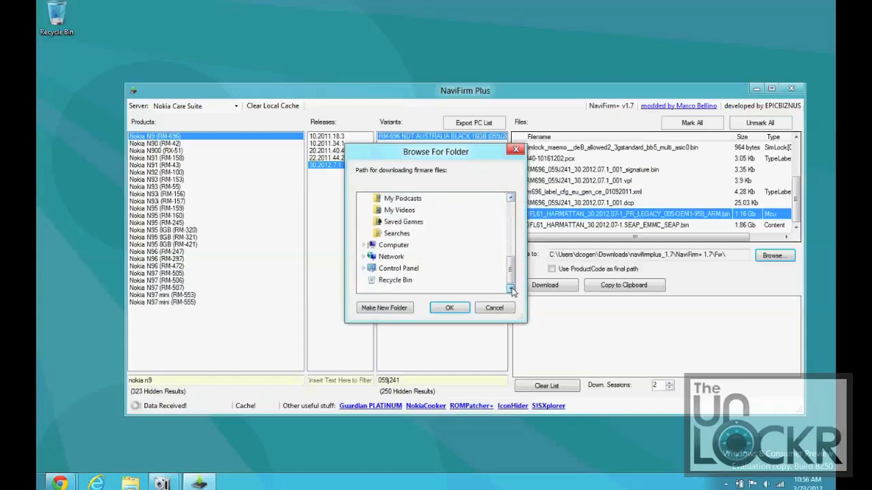
click(369, 245)
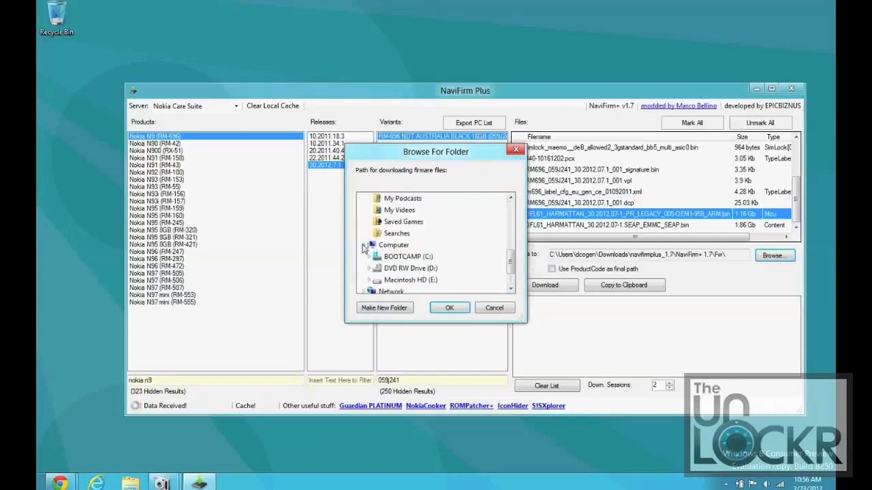
click(370, 245)
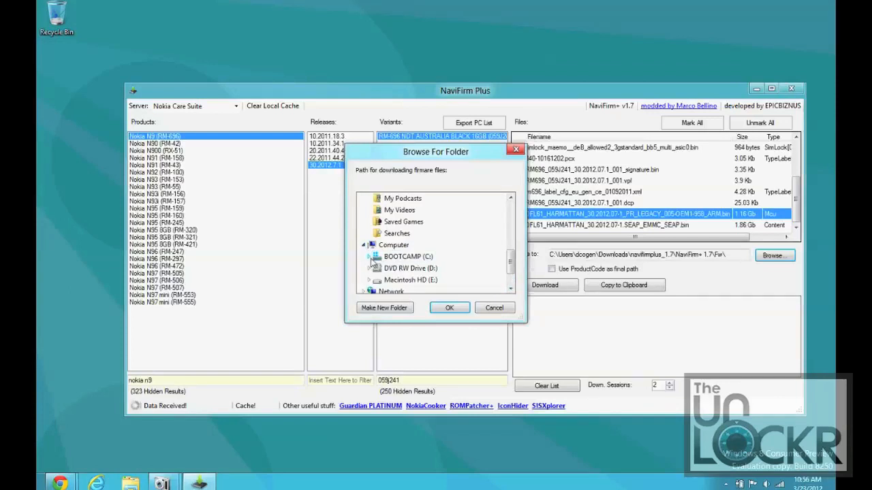
click(368, 257)
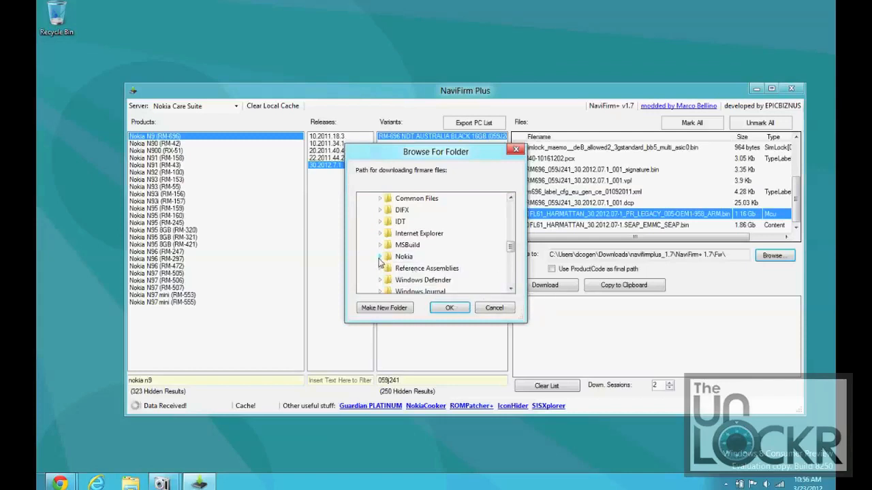
click(380, 256)
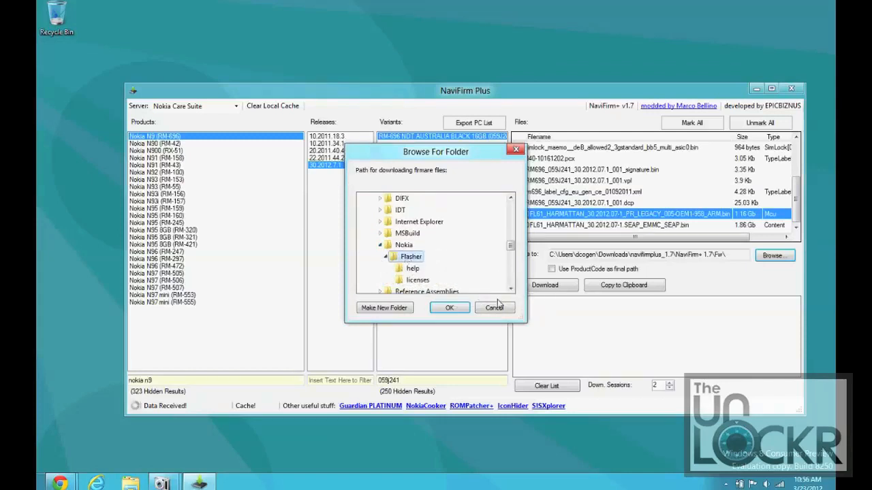
click(449, 307)
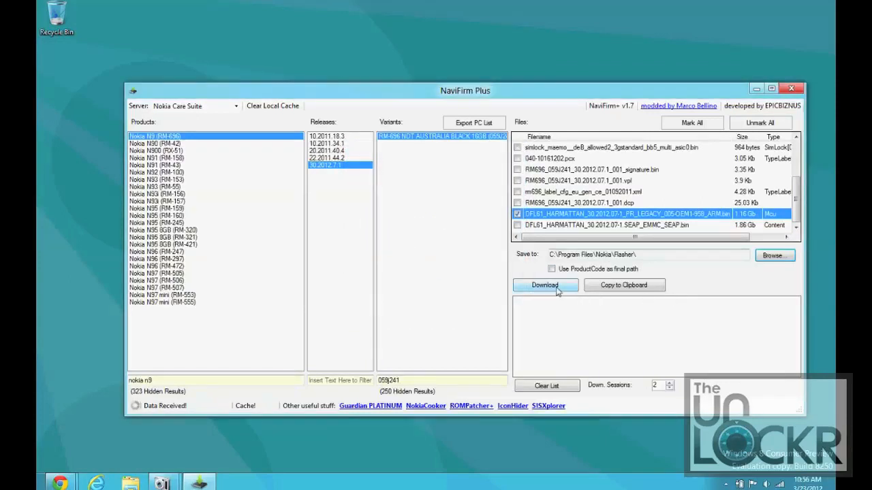
Start downloading the marked DFL61 PR_LEGACY firmware .bin file.
click(545, 285)
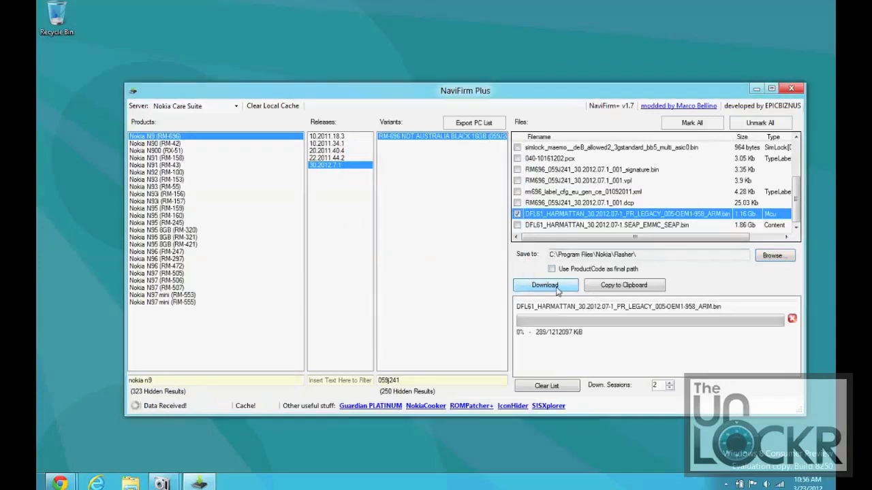
click(545, 285)
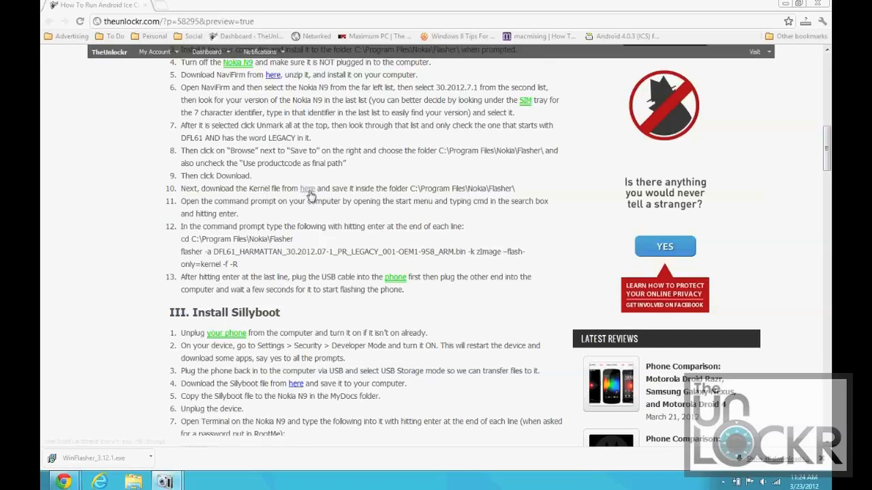
Download zImage from the guide's step 10 'here' link and save it to Downloads.
click(307, 189)
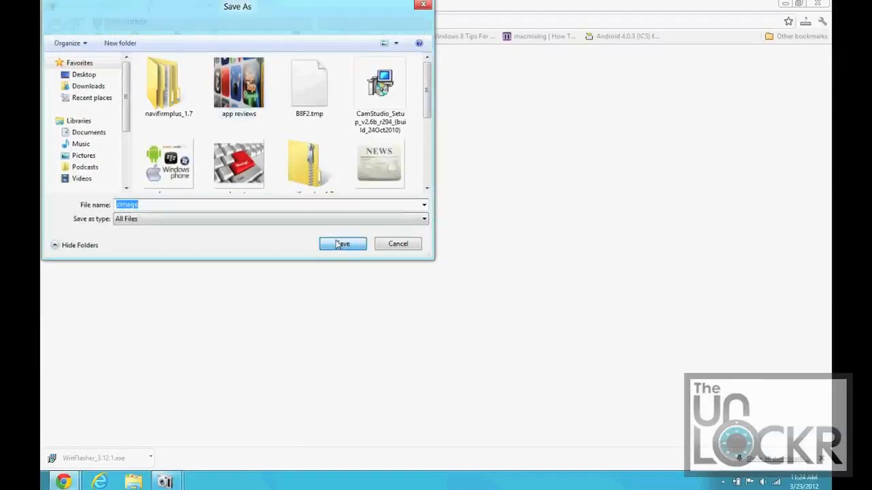
click(343, 244)
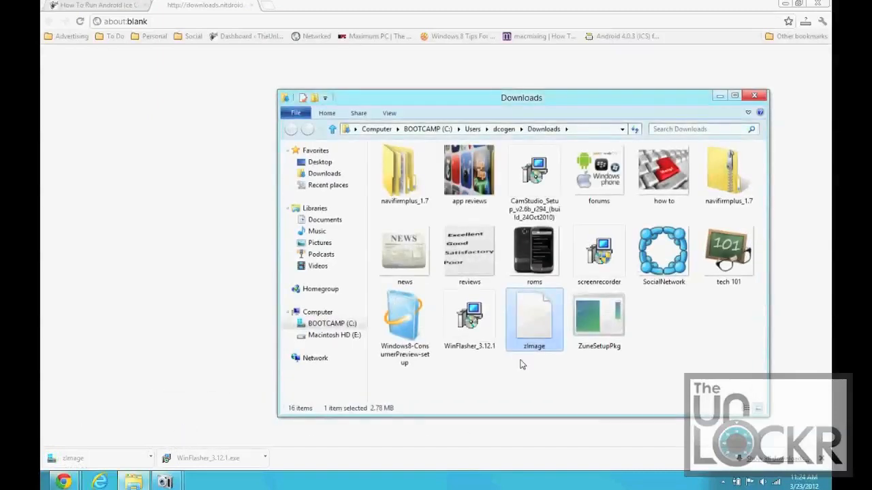
mouse_move(535, 324)
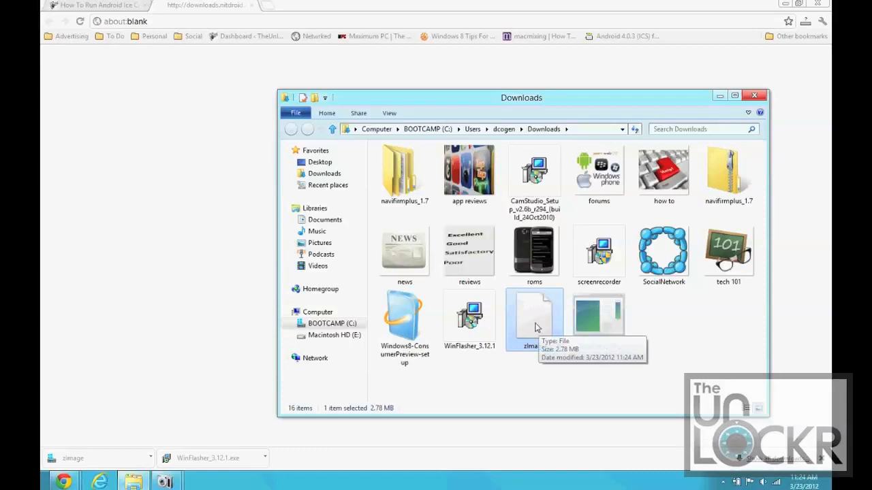
Copy zImage from Downloads and paste it into C:\Program Files\Nokia\Flasher, granting administrator permission.
right_click(534, 320)
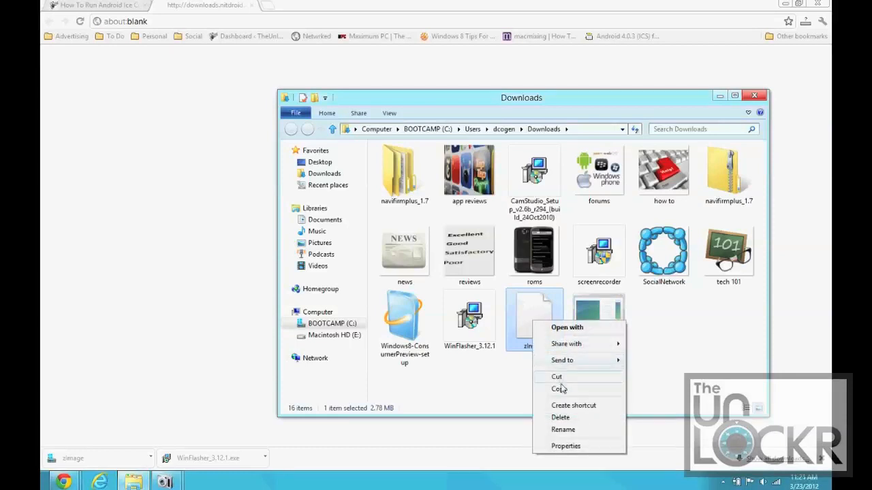
click(333, 324)
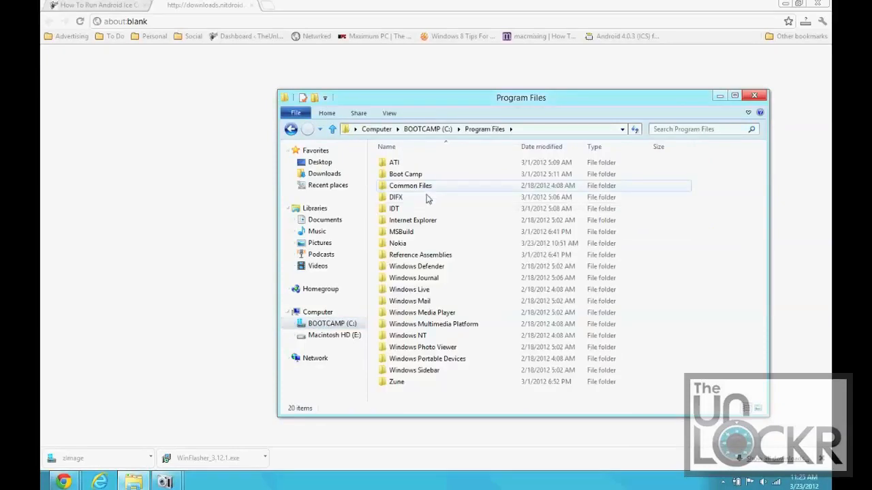
double_click(398, 243)
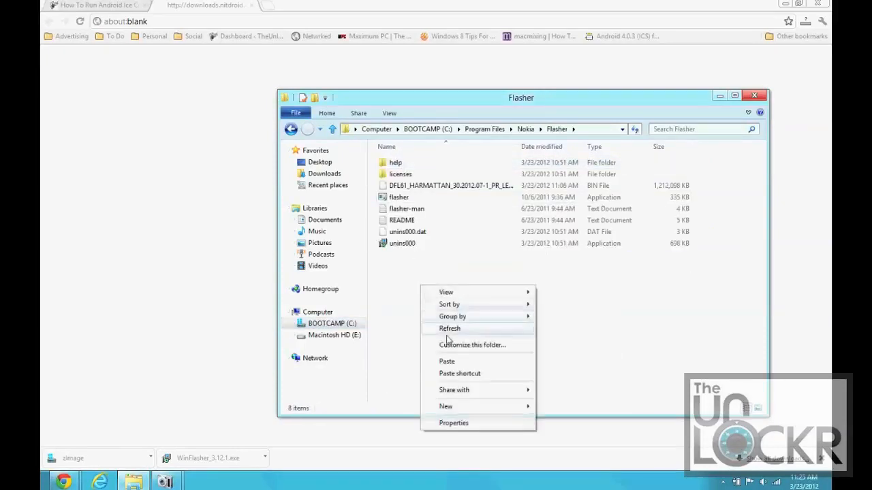
click(447, 361)
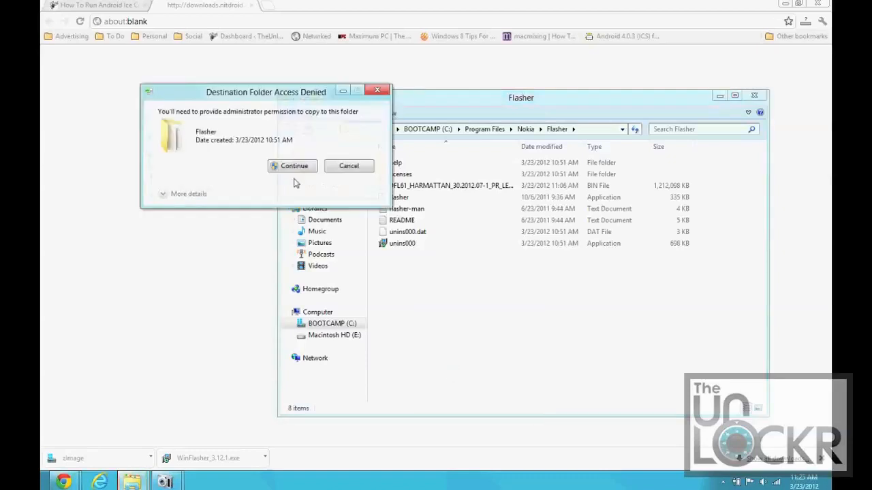
click(293, 165)
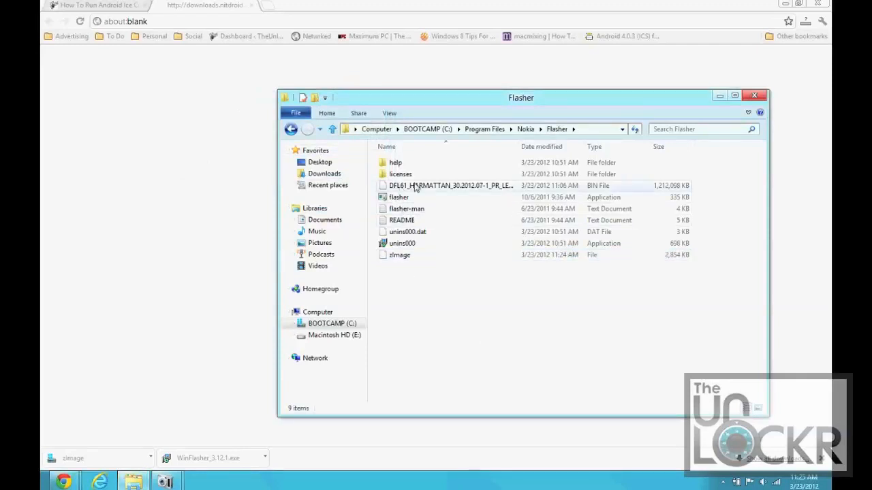
mouse_move(401, 261)
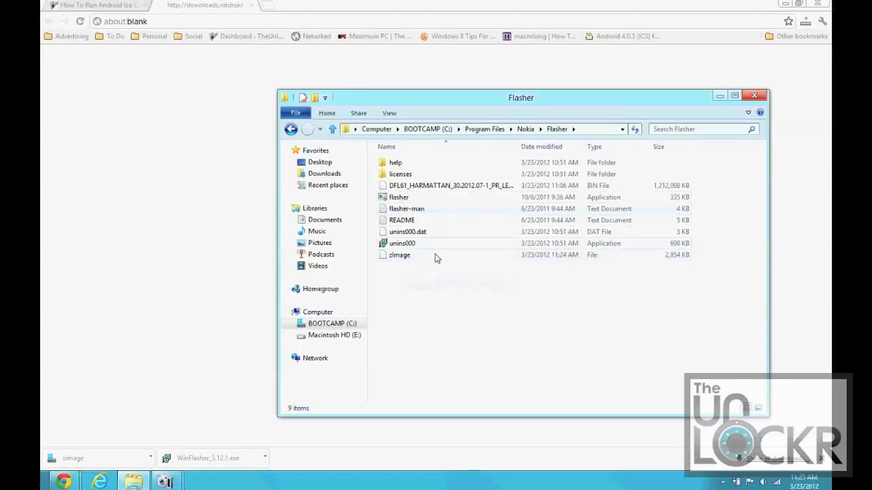
mouse_move(497, 109)
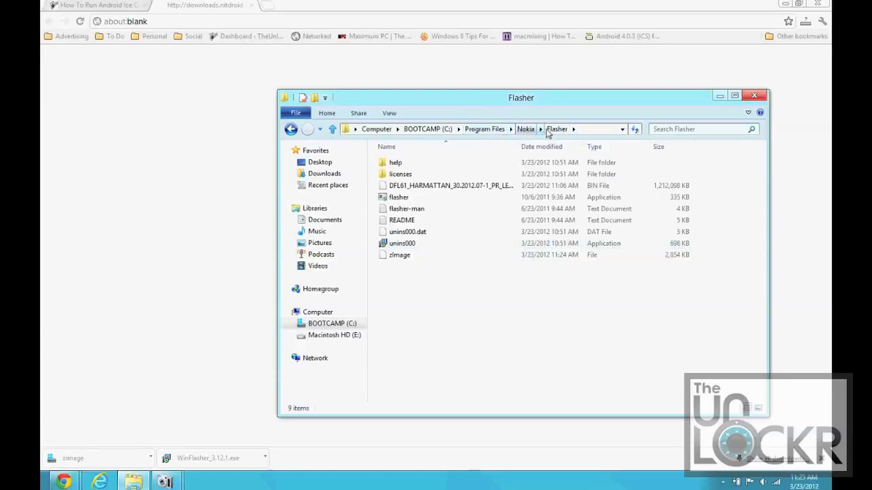
click(95, 5)
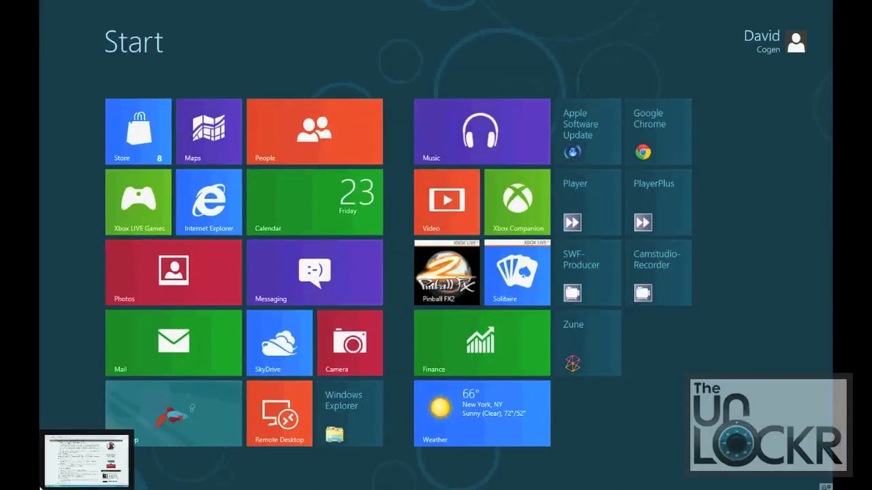
mouse_move(51, 455)
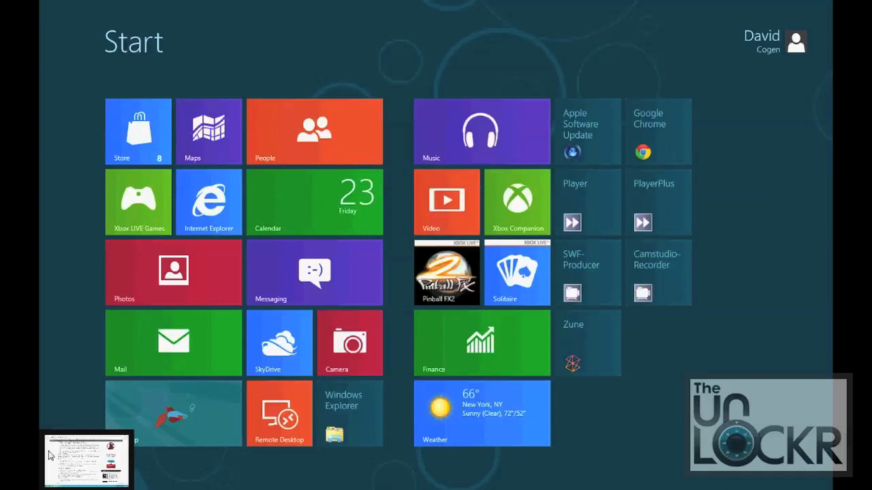
mouse_move(678, 234)
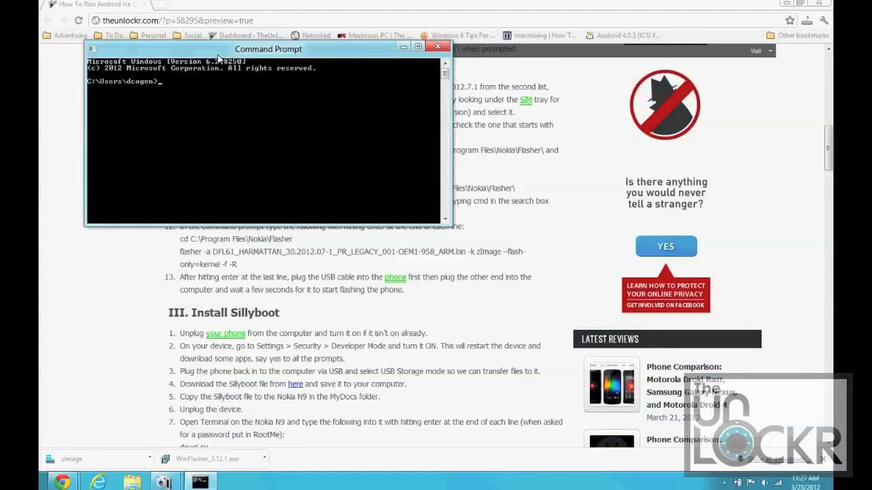
Drag the Command Prompt window below step 12 of the guide.
drag(268, 48, 371, 289)
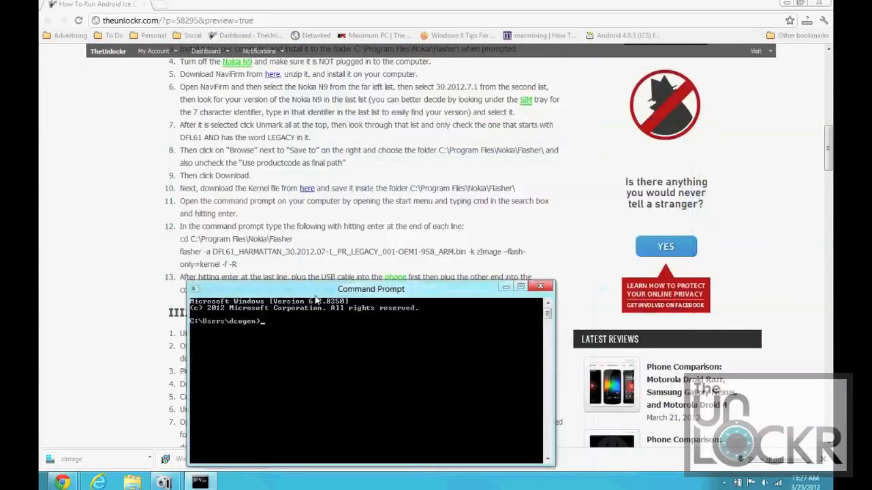
drag(371, 289, 355, 289)
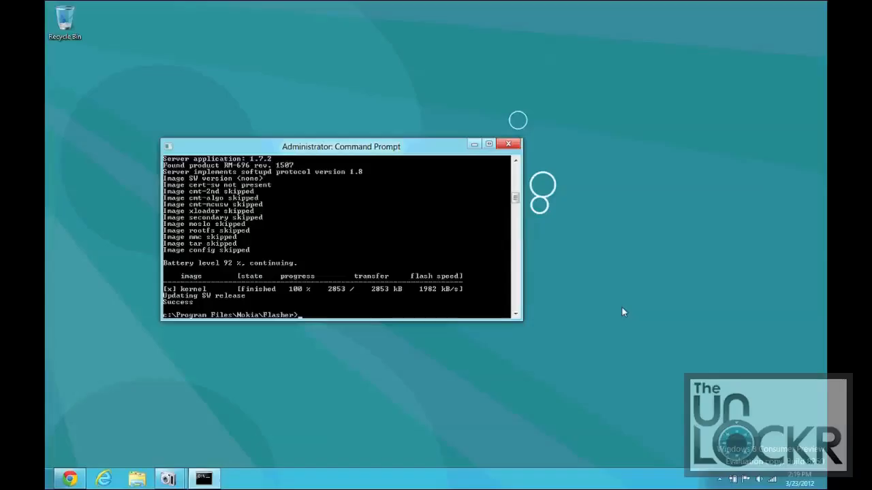
mouse_move(212, 330)
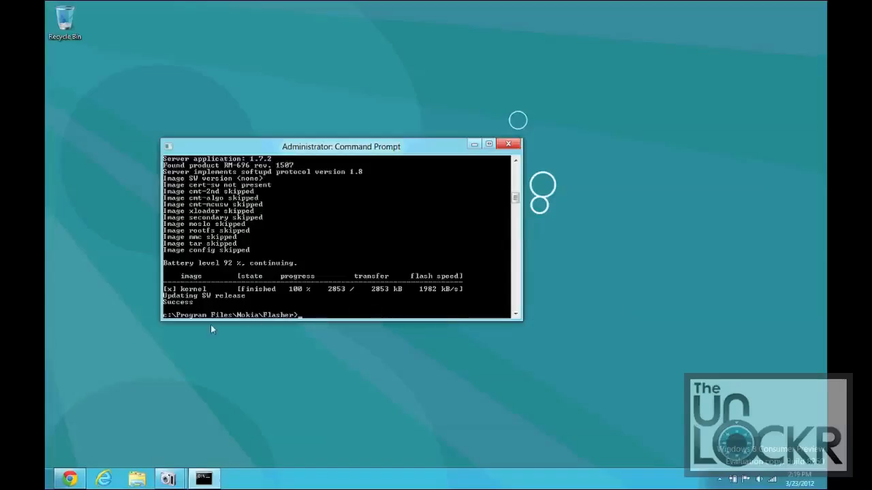
mouse_move(192, 309)
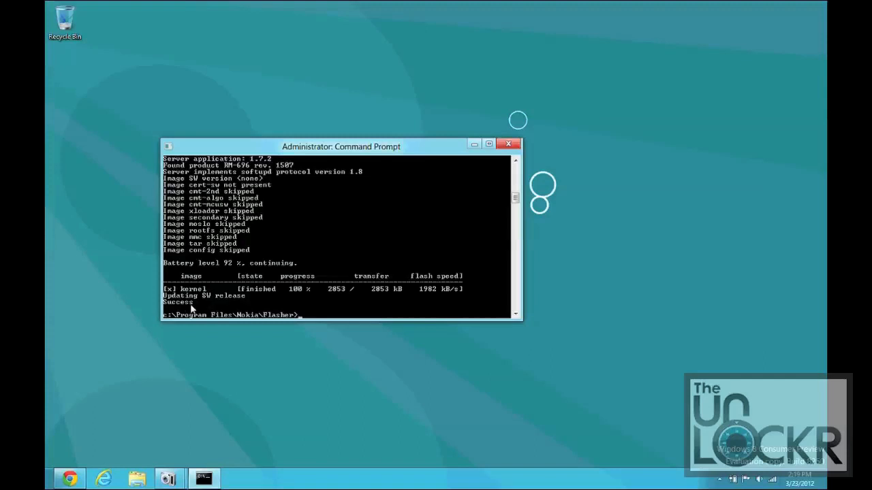